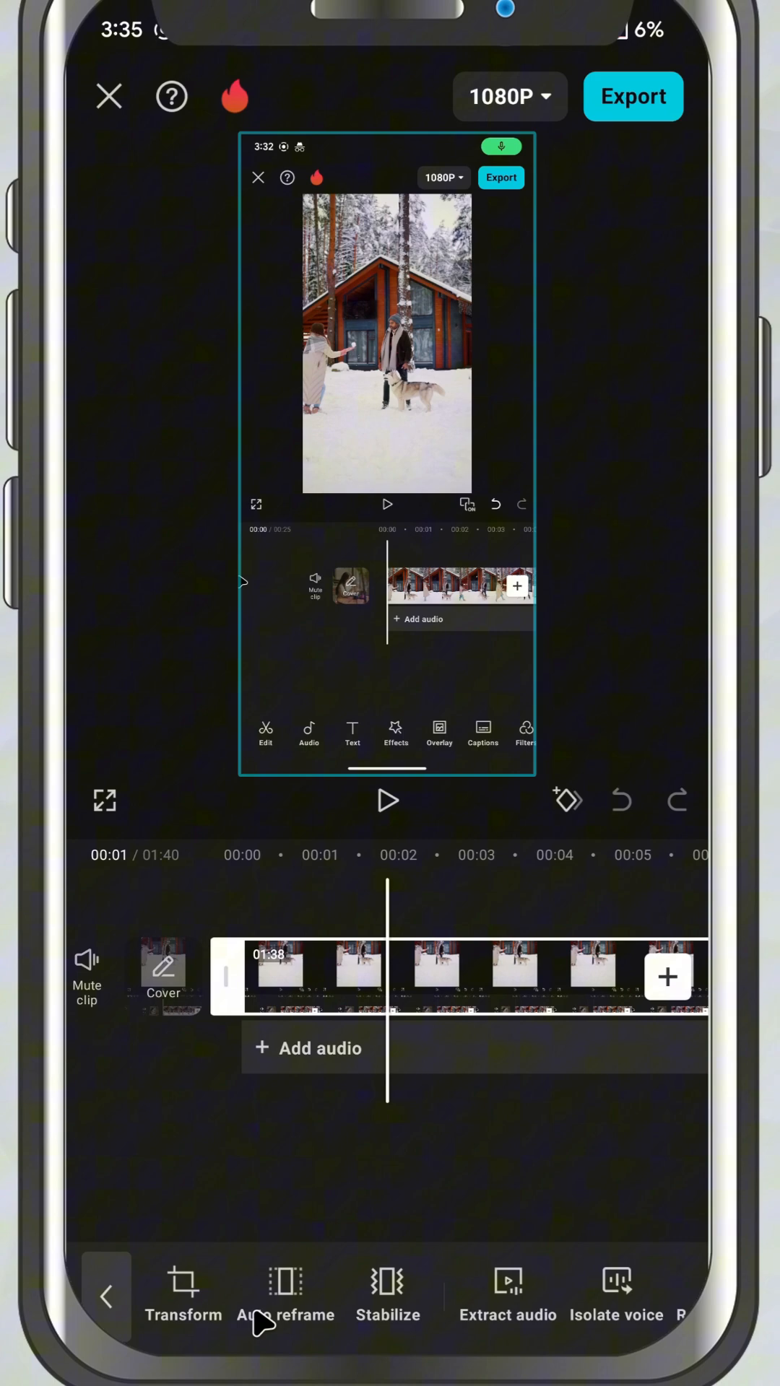
Step: Scroll the clip toolbar and open the Isolate voice options for the video clip
{"action": "scroll", "scroll_direction": "left", "scroll_amount": 3}
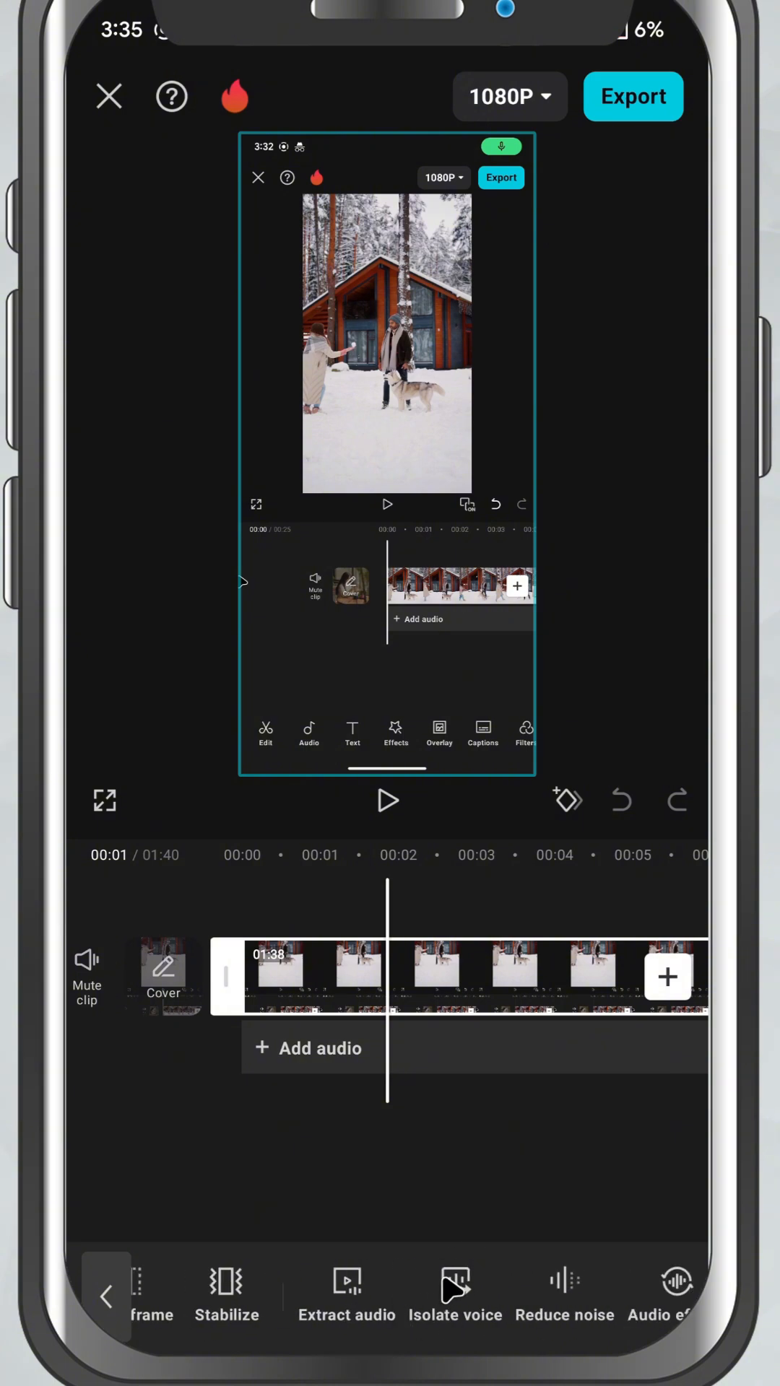
{"action": "left_click", "coordinate": [455, 1293]}
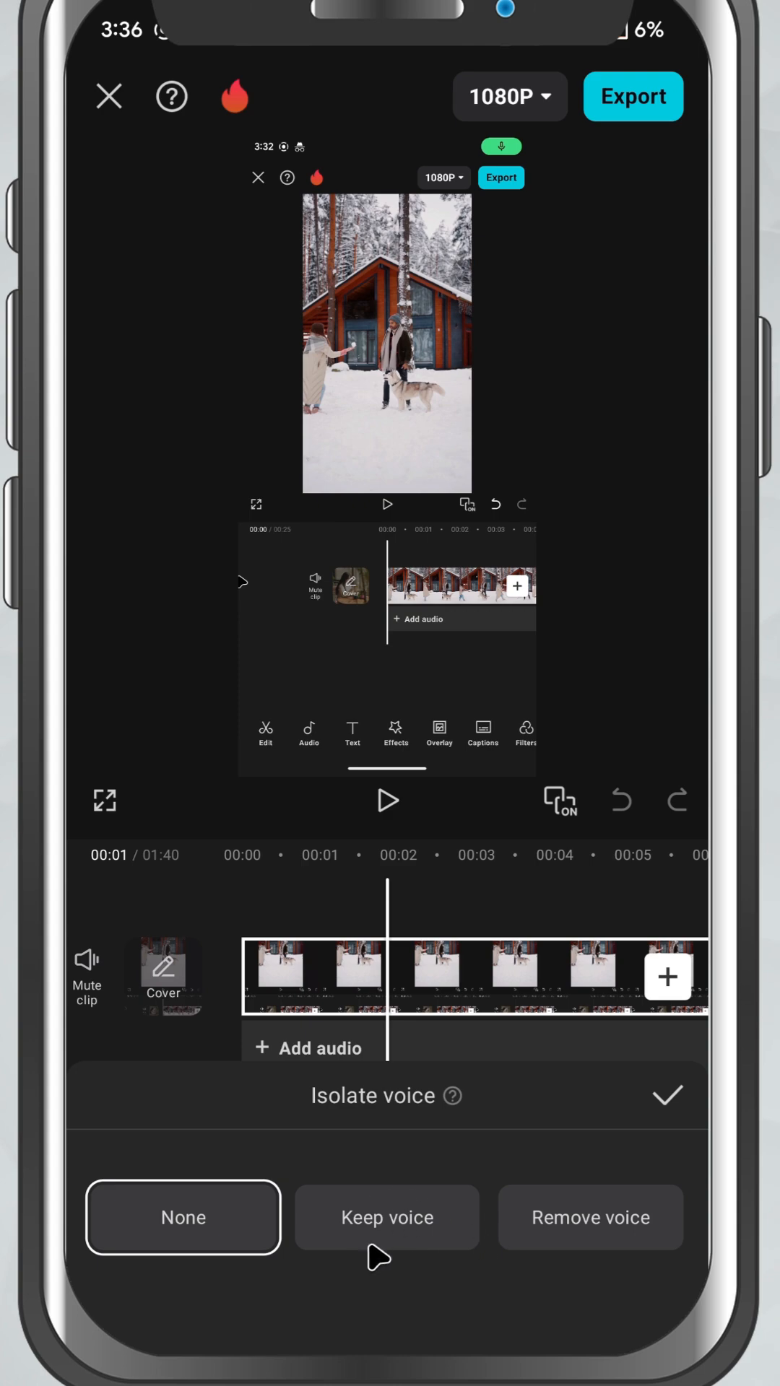
Step: Try Keep voice, then choose Remove voice to start vocal isolation on the clip
{"action": "left_click", "coordinate": [387, 1217]}
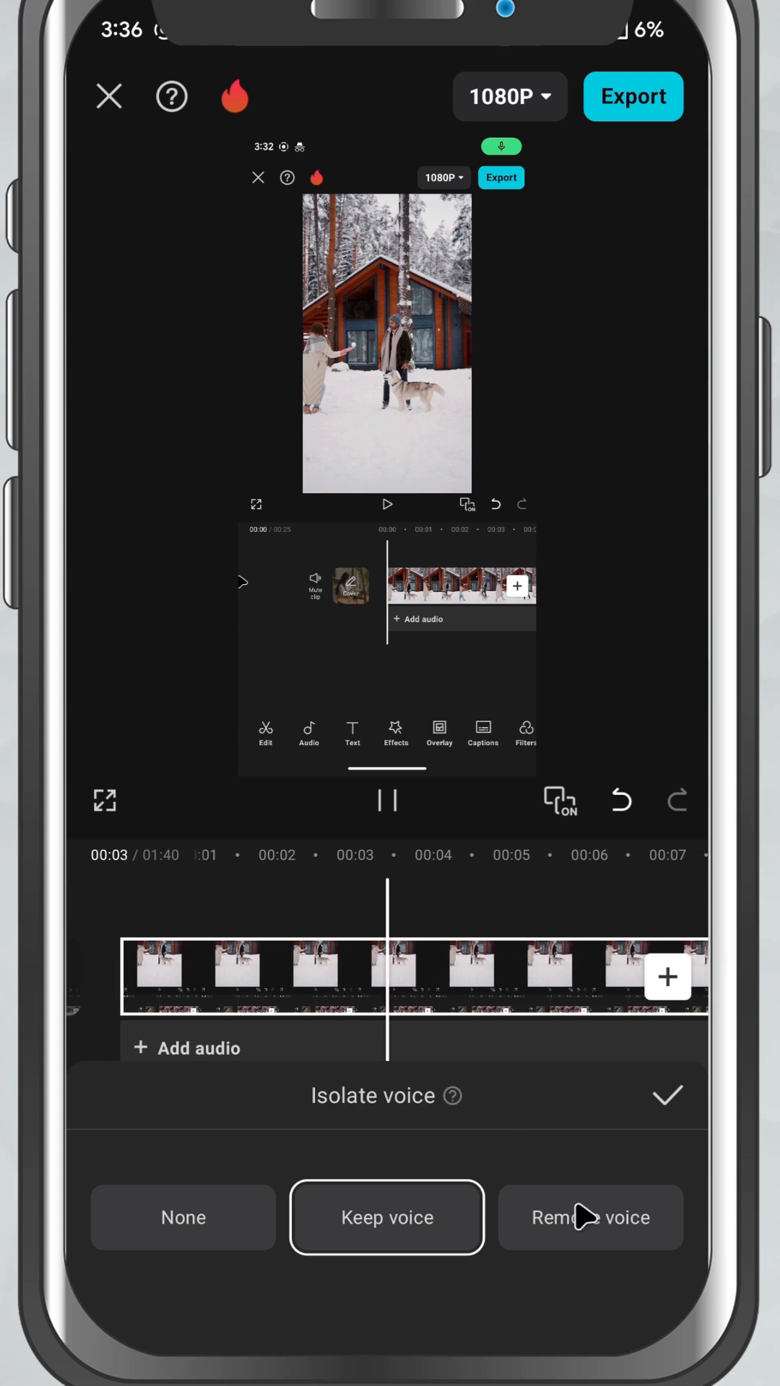
{"action": "left_click", "coordinate": [590, 1218]}
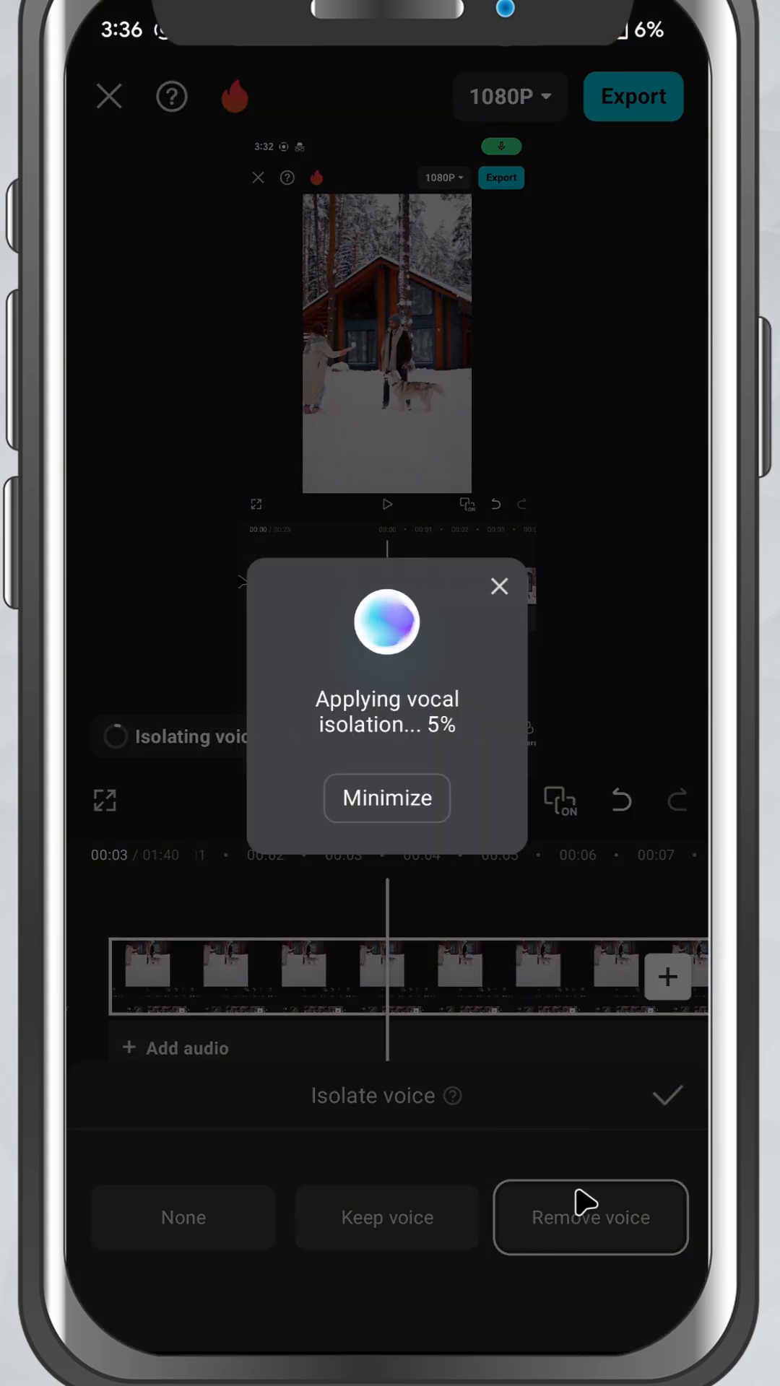